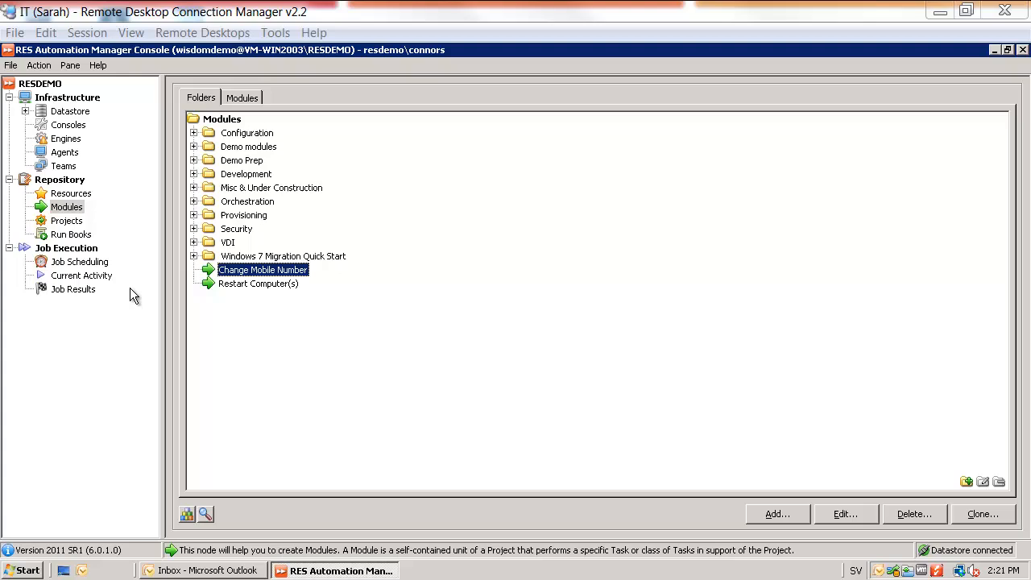
- Start a new run book named 'Change Mobile Number' and show its empty job list
left_click(70, 234)
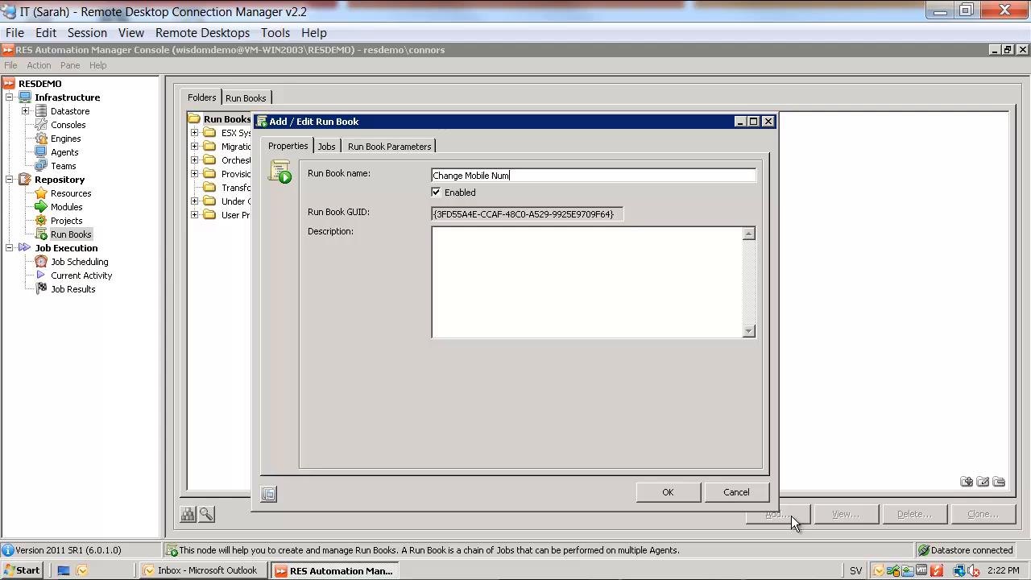
type("ber")
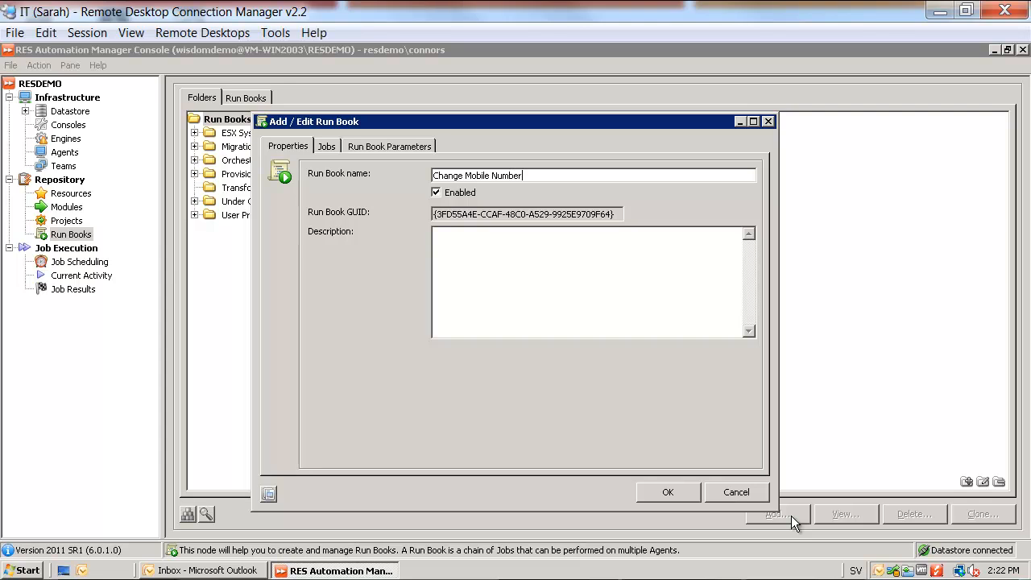
left_click(326, 145)
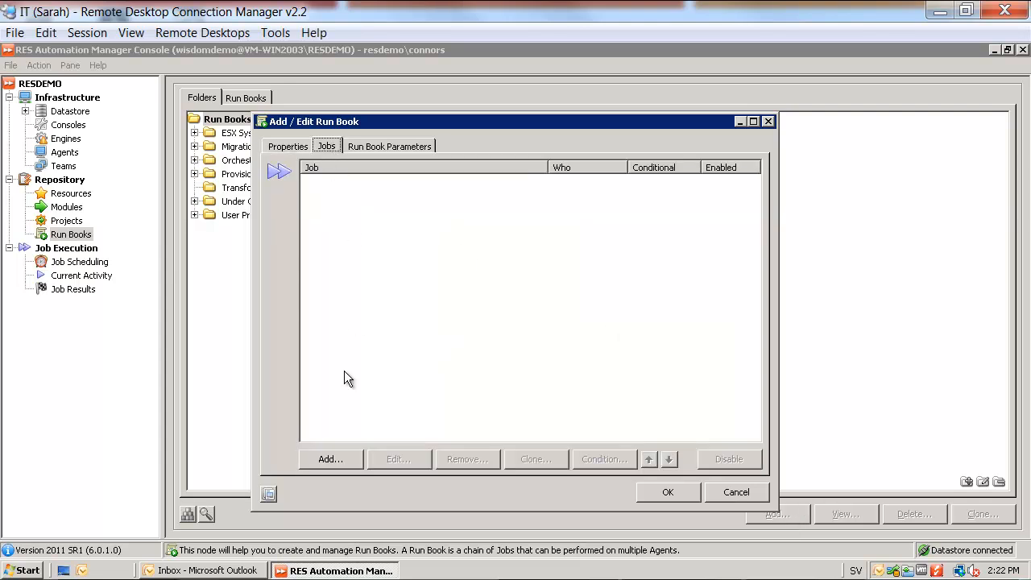
- Add a Change Mobile Number module job running on agent VM-WIN2003, then view parameters
left_click(330, 459)
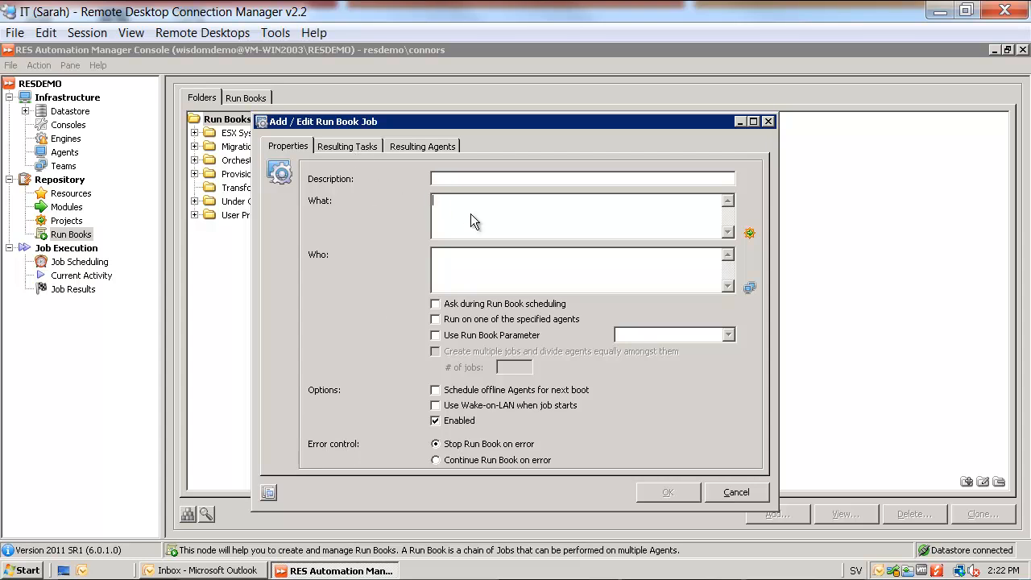
left_click(749, 234)
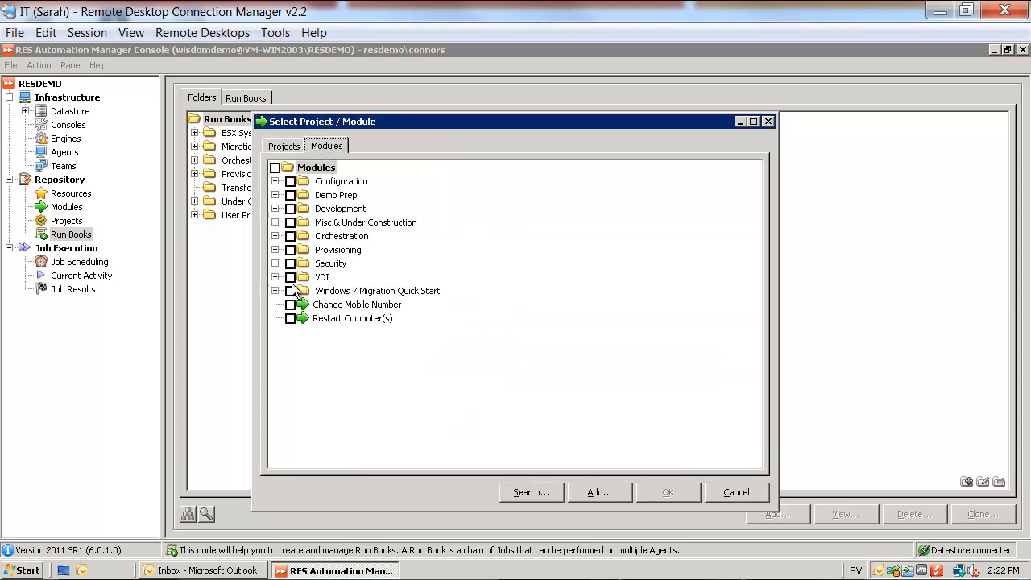
double_click(356, 303)
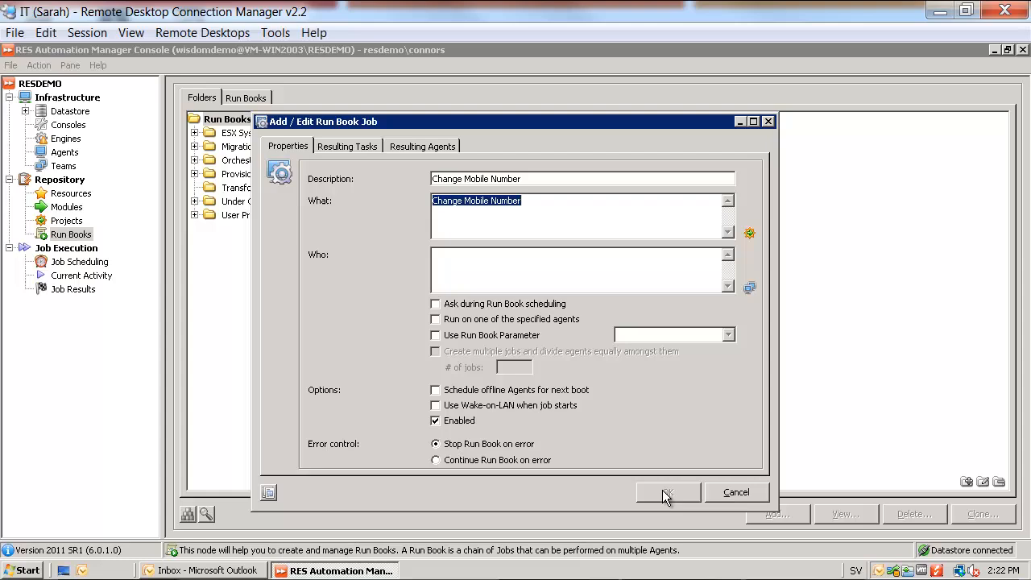
mouse_move(539, 266)
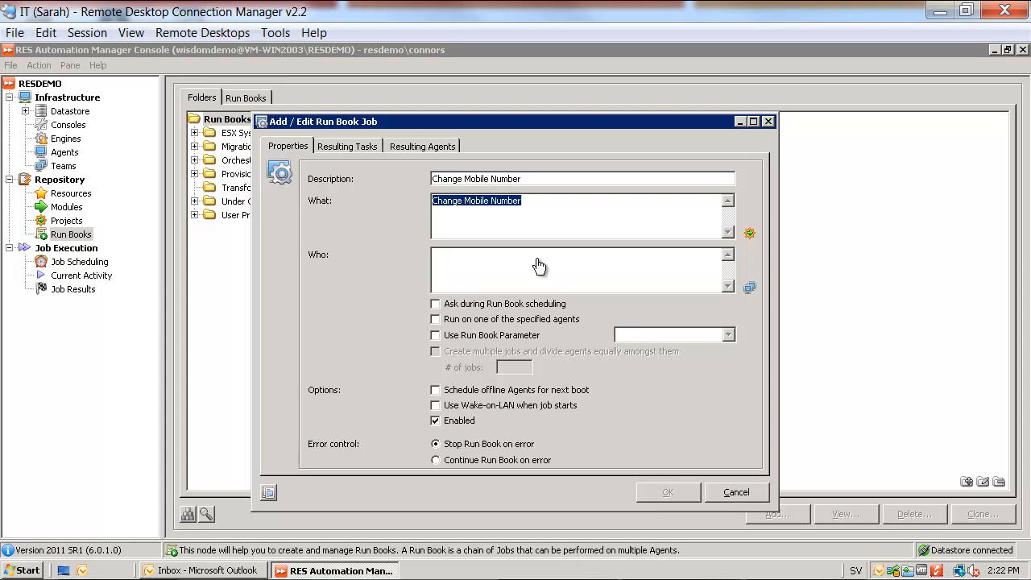
left_click(749, 288)
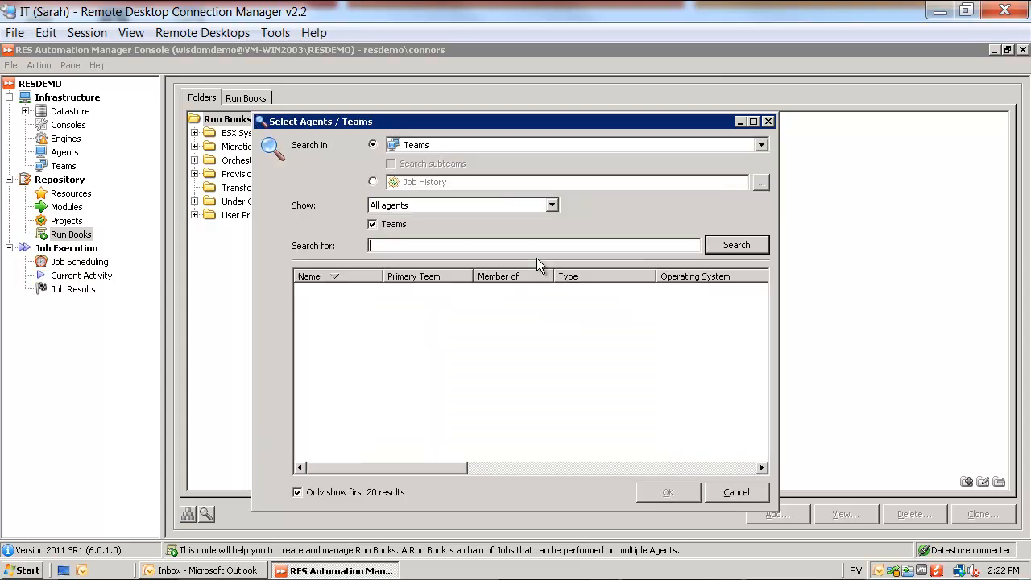
left_click(735, 244)
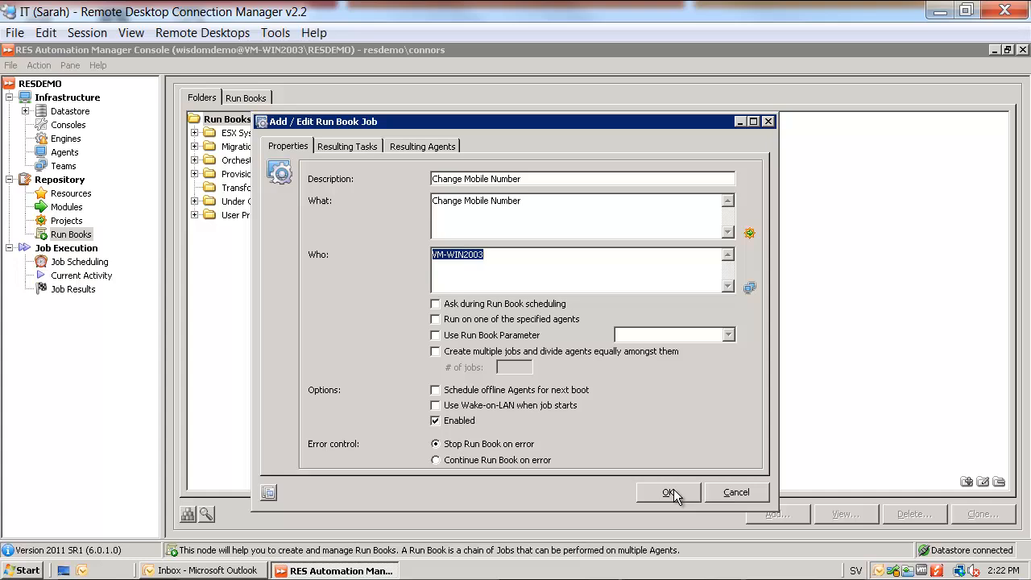
left_click(667, 492)
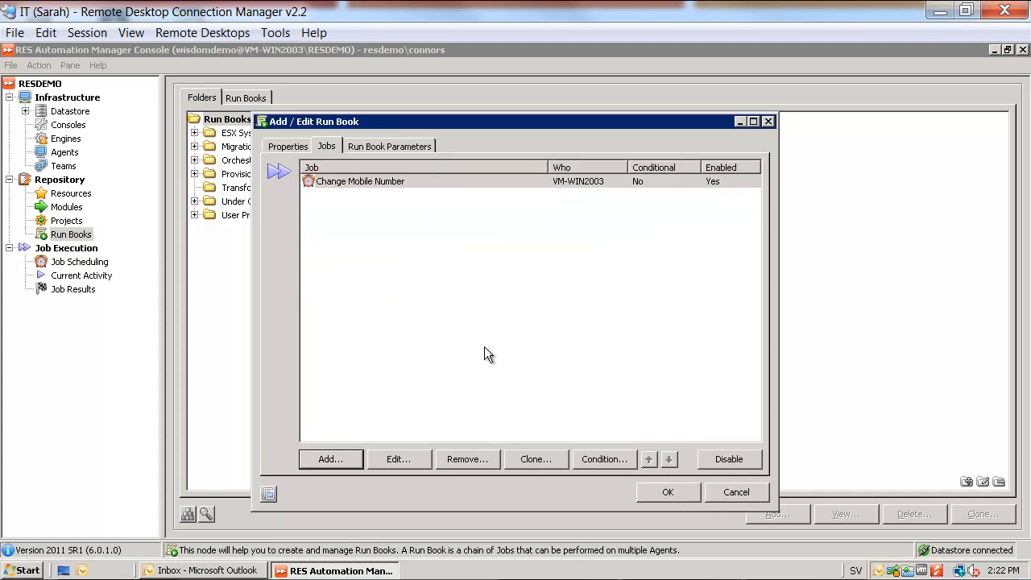
left_click(389, 146)
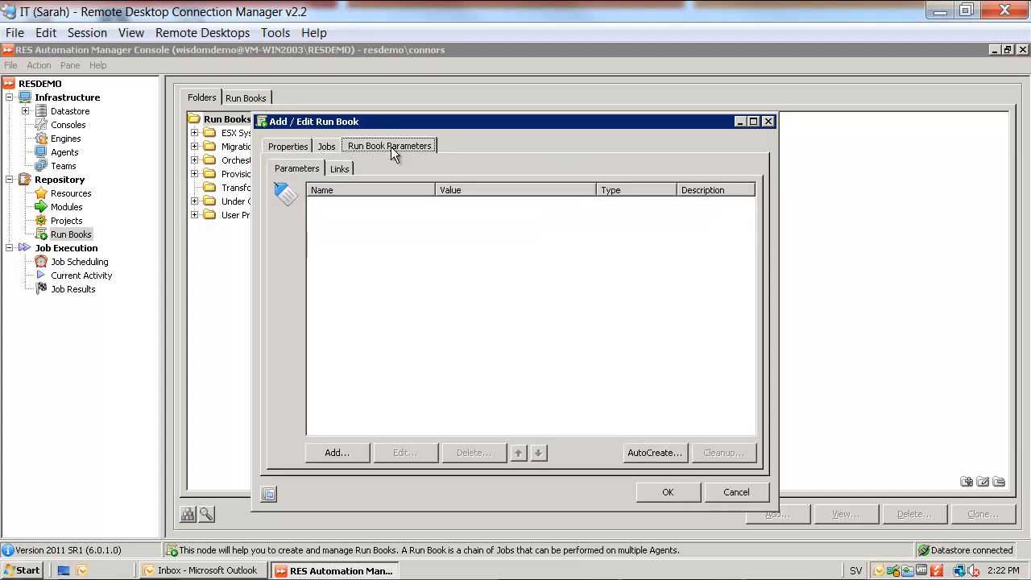
- Auto-create and auto-link email and Telephones.Mobile parameters, and save the run book
left_click(654, 452)
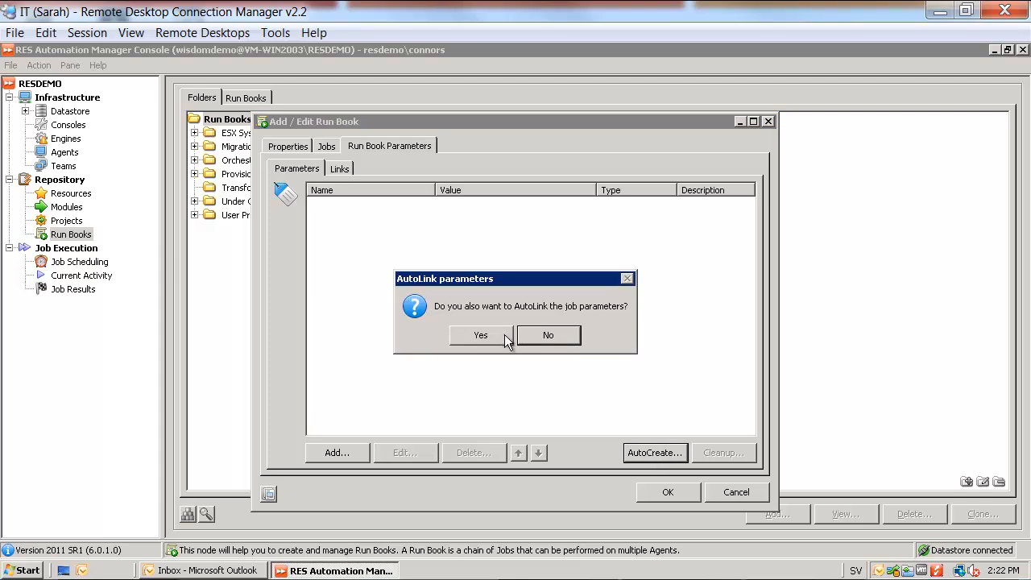
left_click(481, 335)
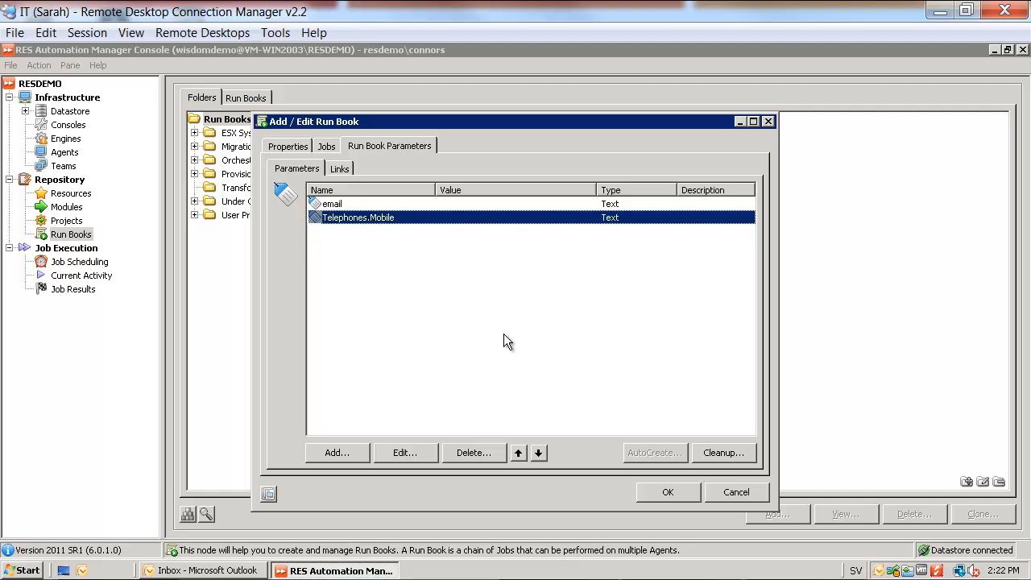
mouse_move(656, 497)
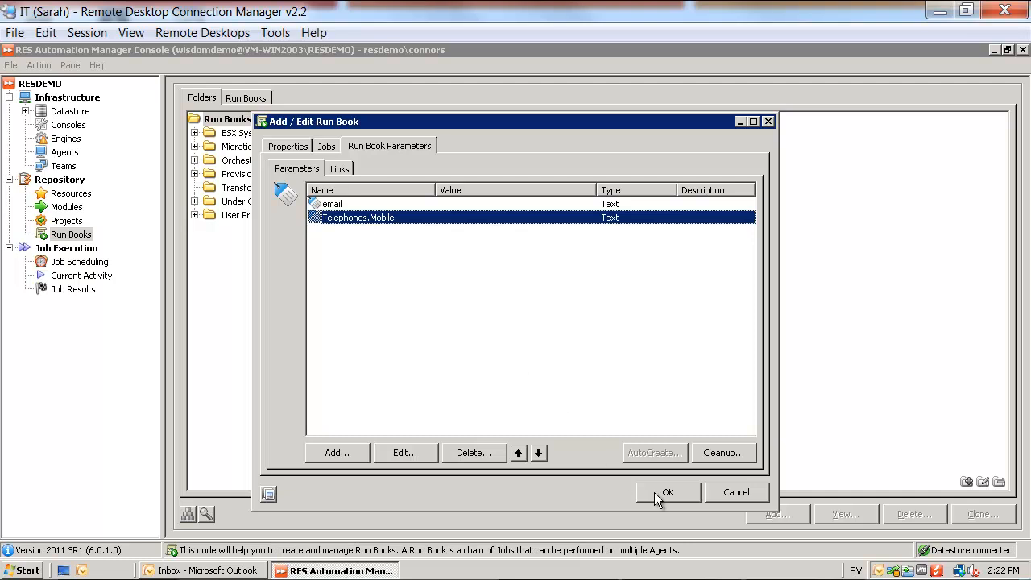
left_click(667, 493)
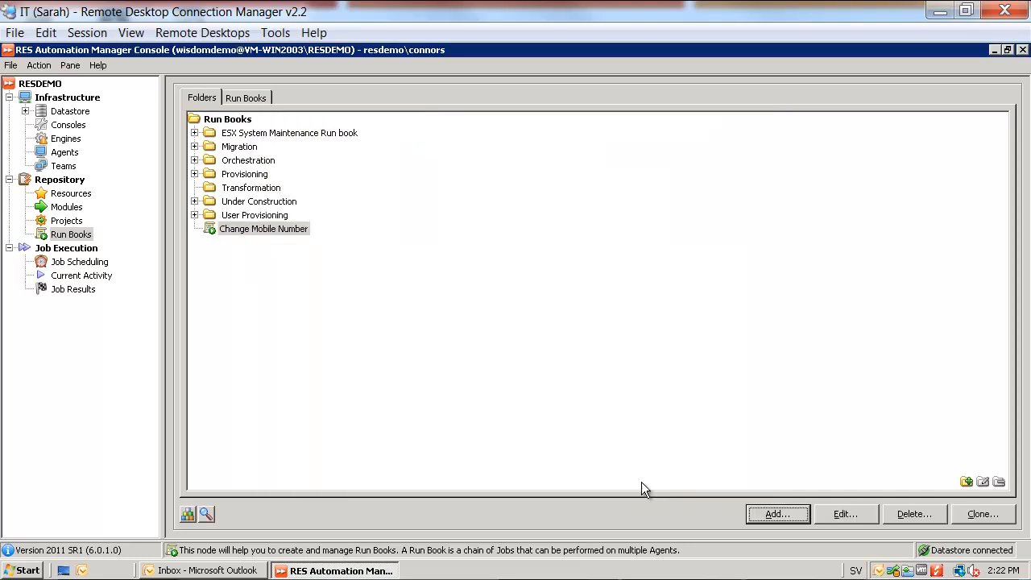
left_click(25, 110)
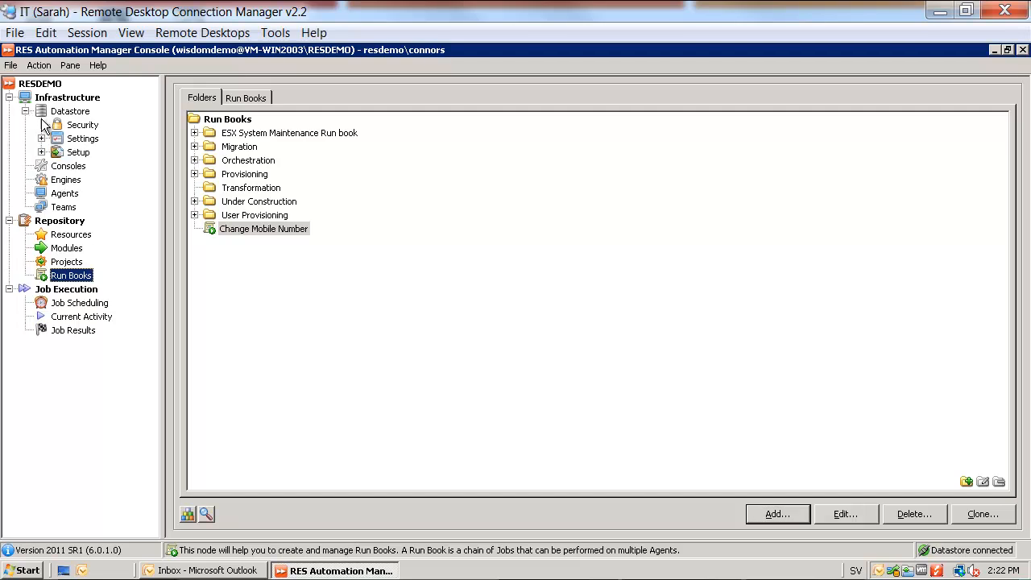
- Grant the HelpDesk security role Read permission on the Change Mobile Number run book
left_click(82, 124)
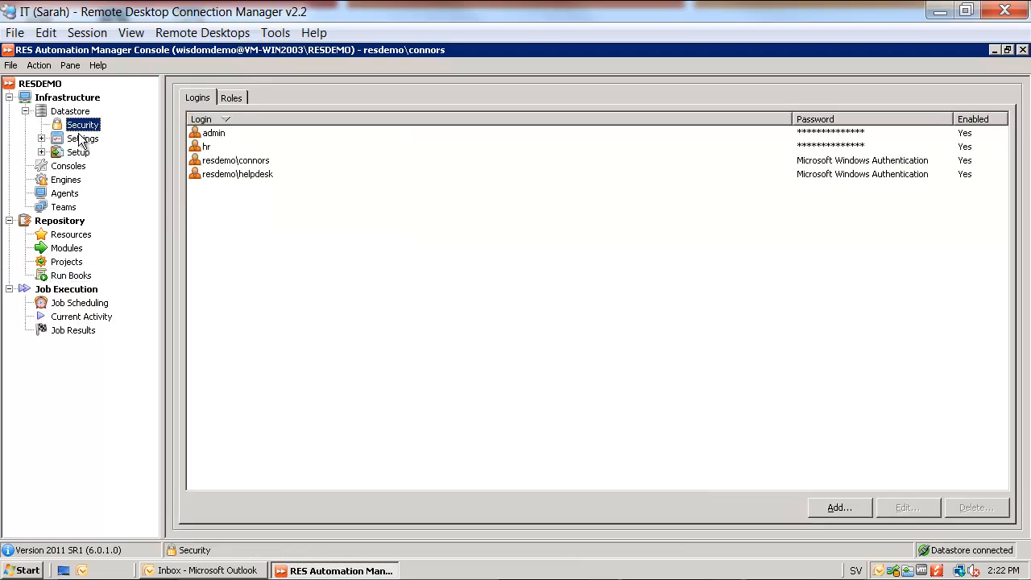
left_click(231, 98)
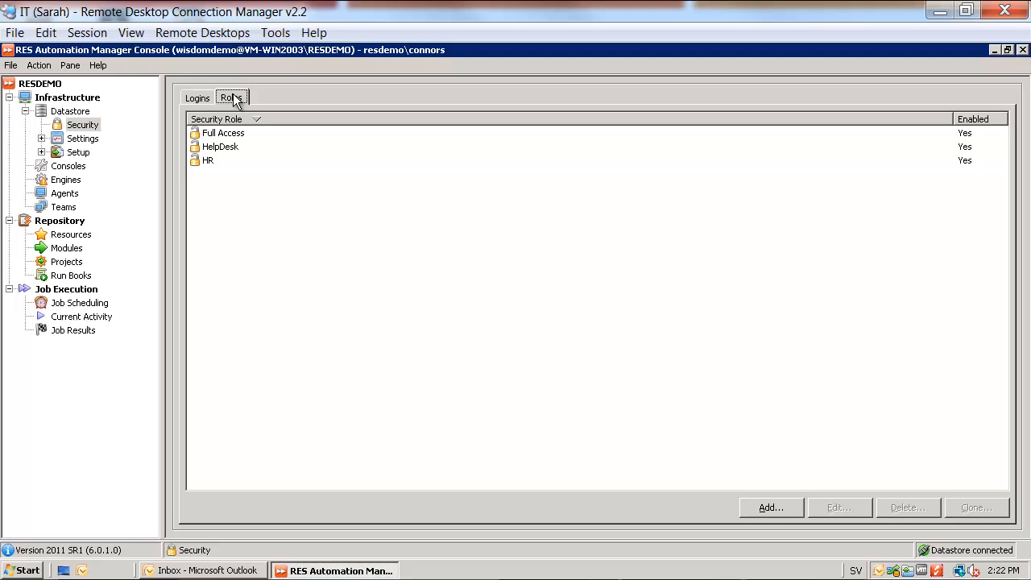
double_click(220, 147)
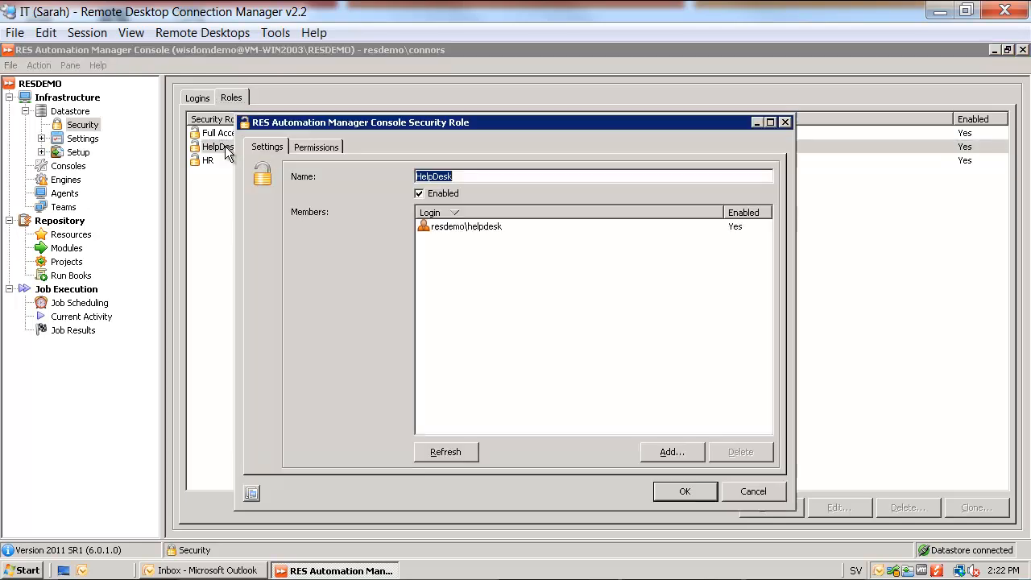
left_click(316, 146)
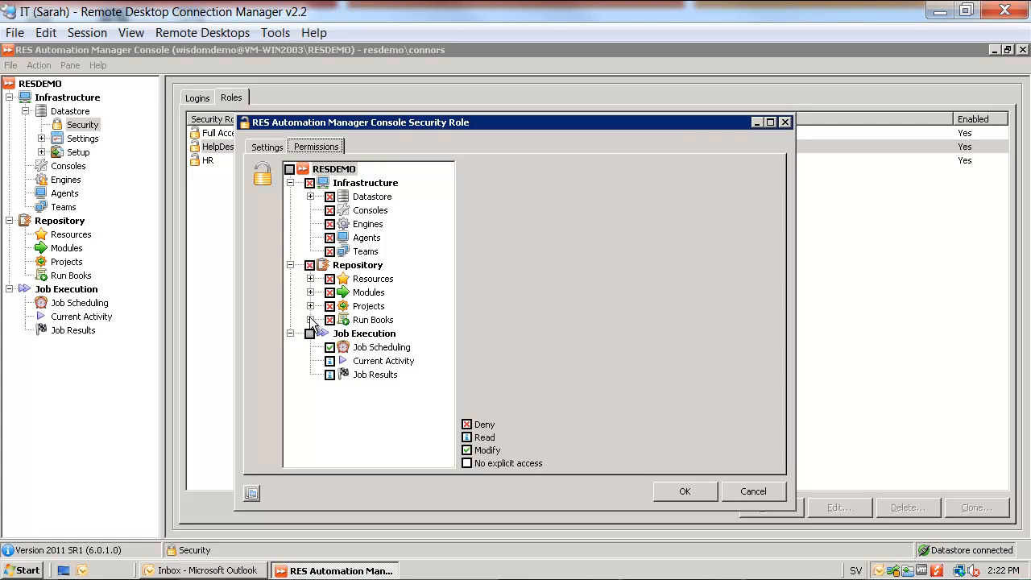
left_click(372, 320)
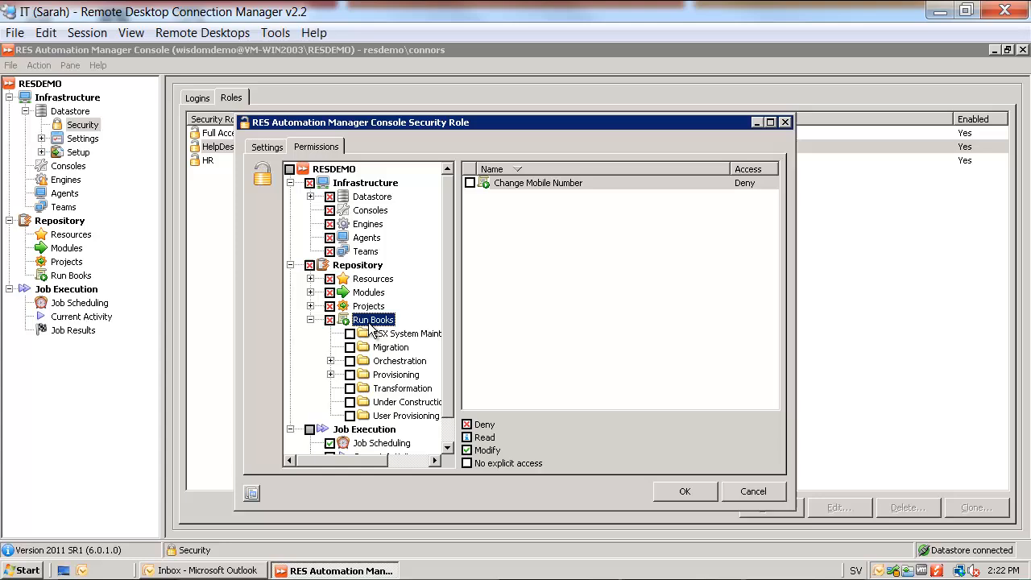
left_click(471, 183)
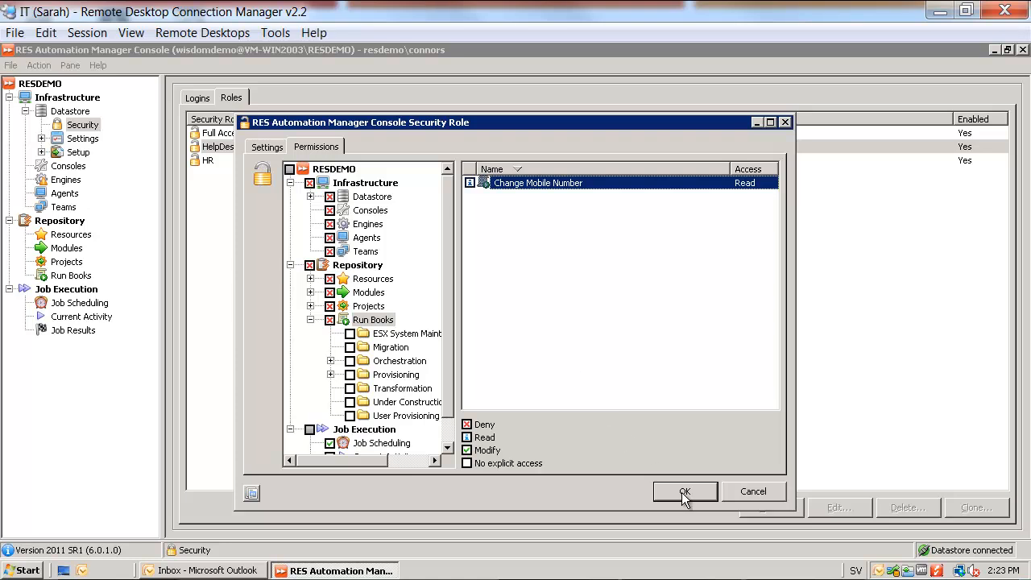
left_click(685, 491)
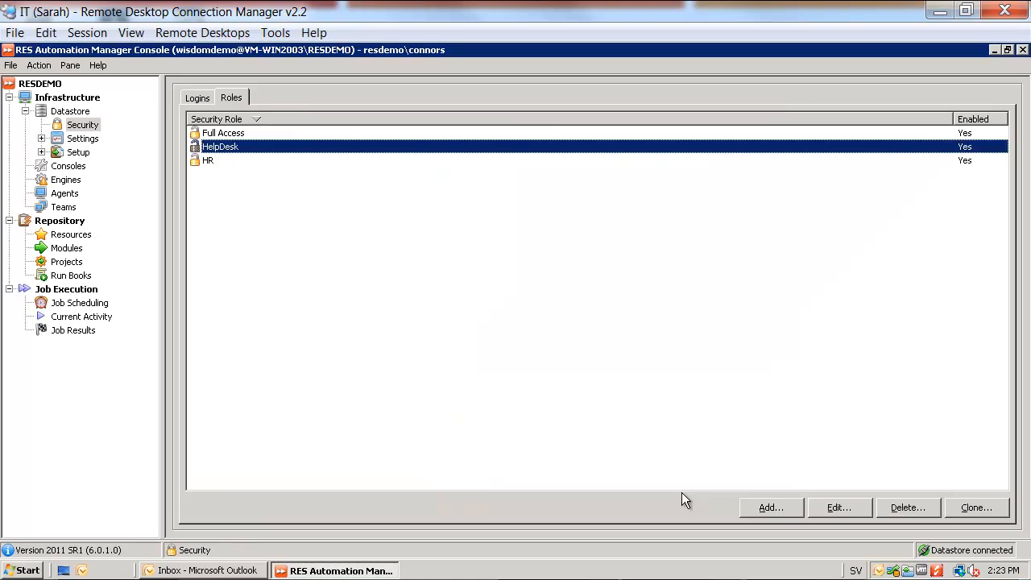
mouse_move(355, 191)
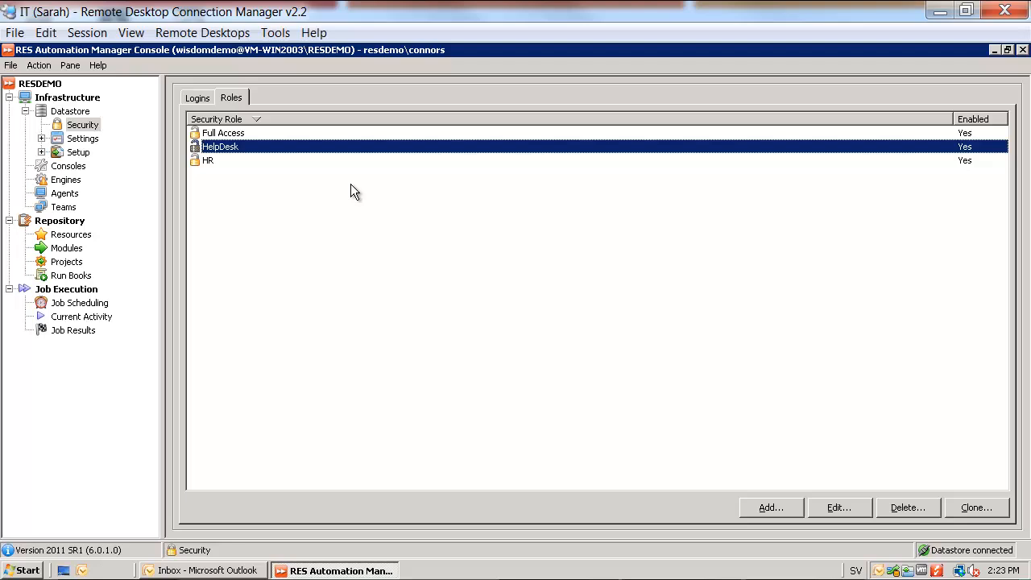
- Switch to the HelpDesk (Dave) remote session and launch RES Automation Manager there
left_click(202, 33)
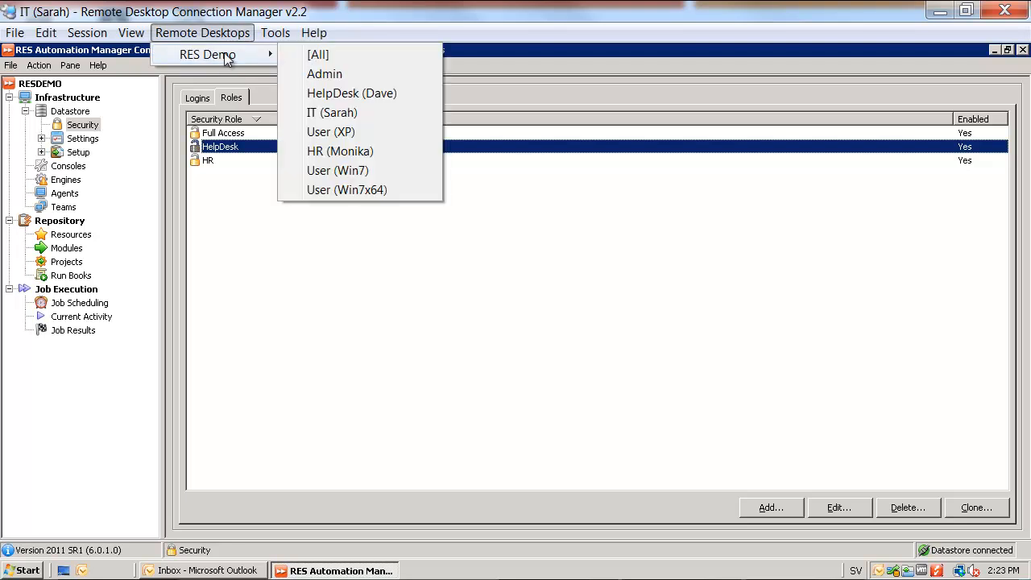
left_click(351, 92)
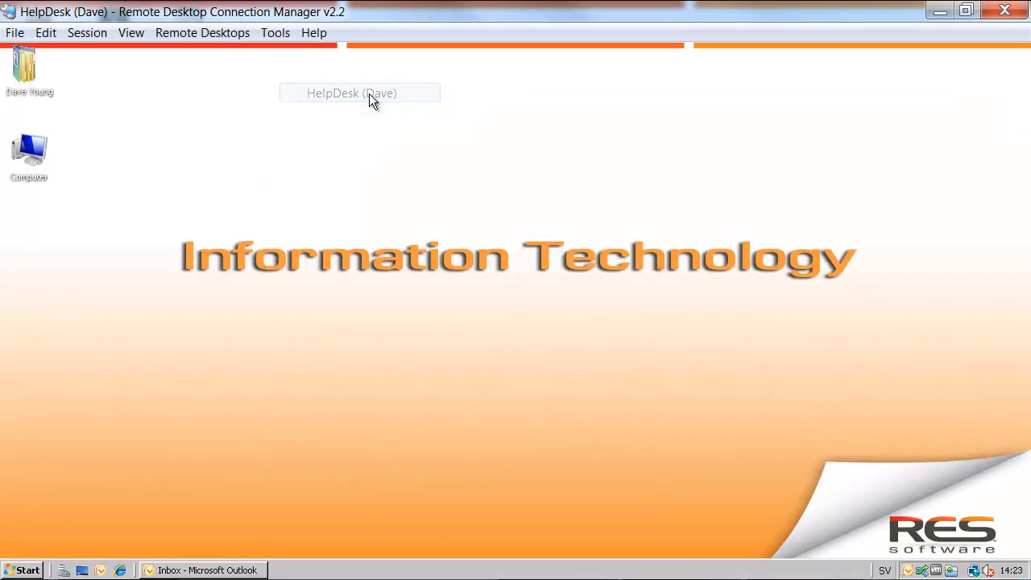
left_click(24, 571)
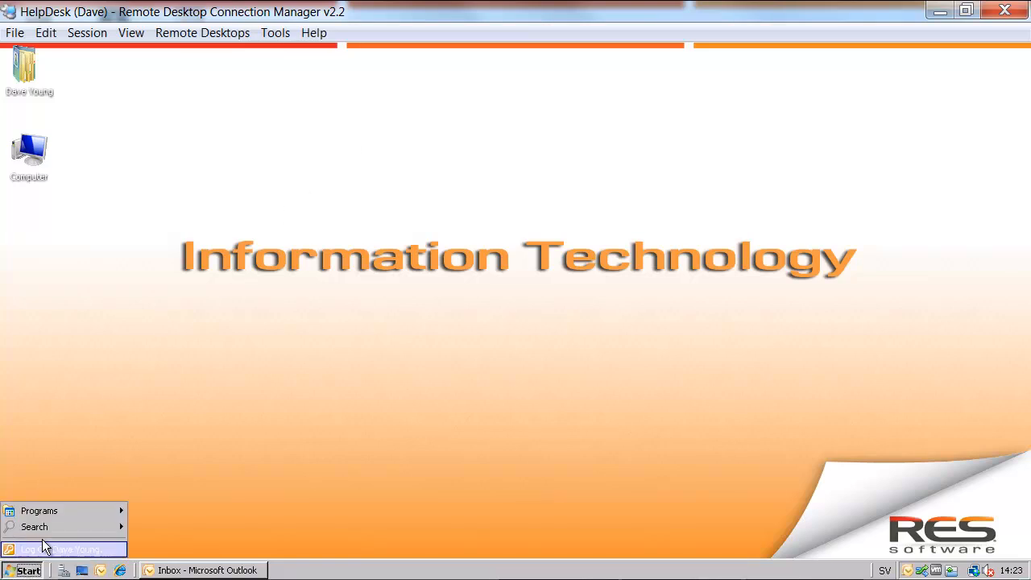
left_click(38, 511)
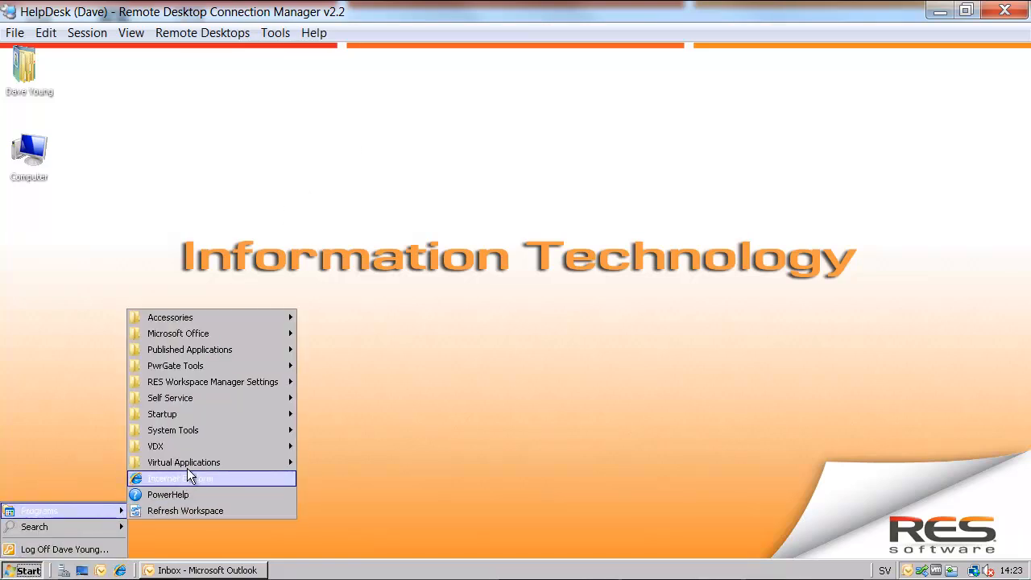
mouse_move(173, 430)
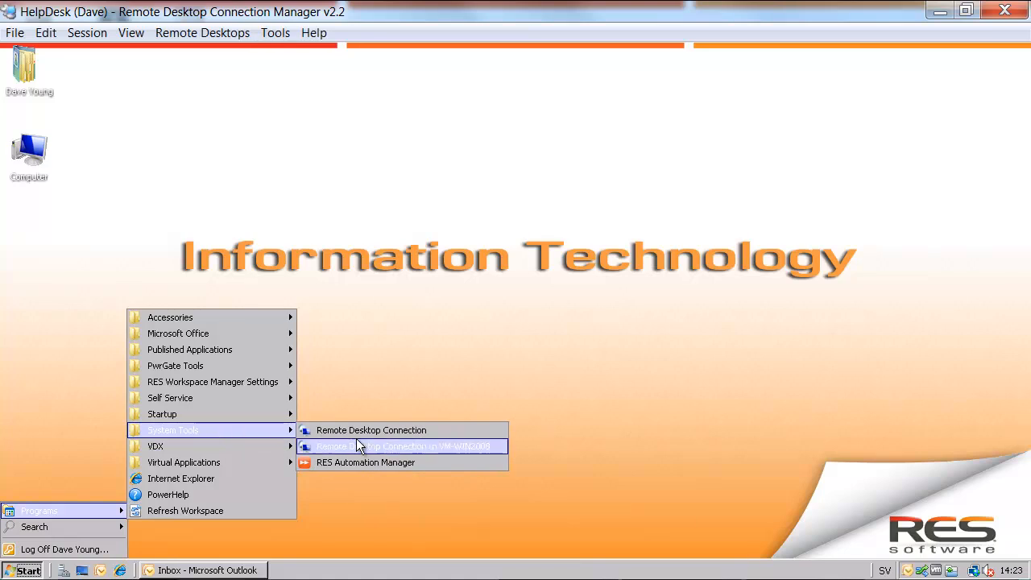
left_click(365, 462)
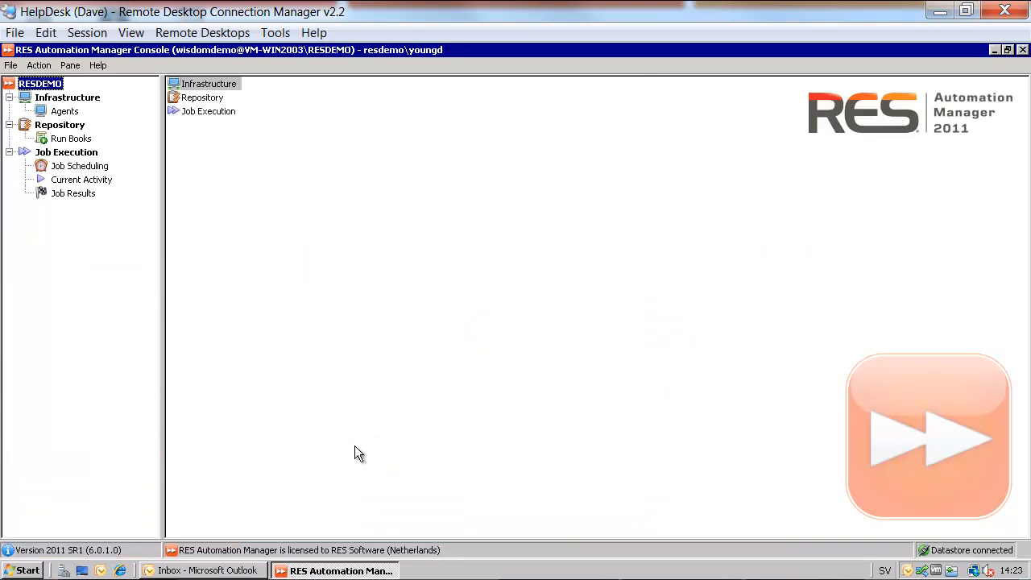
- Schedule the Change Mobile Number run book as a job from the Run Books list
left_click(70, 138)
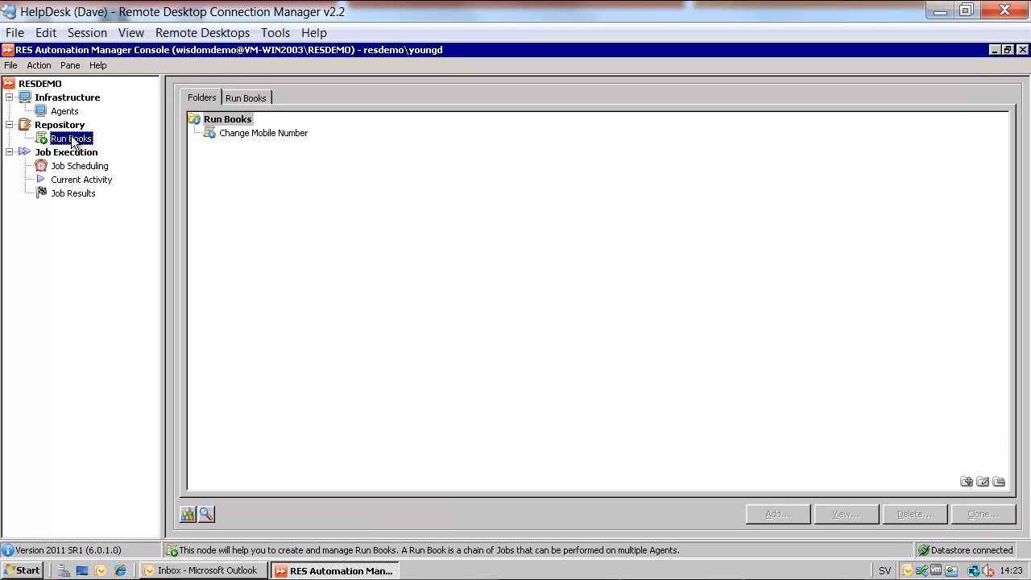
right_click(264, 132)
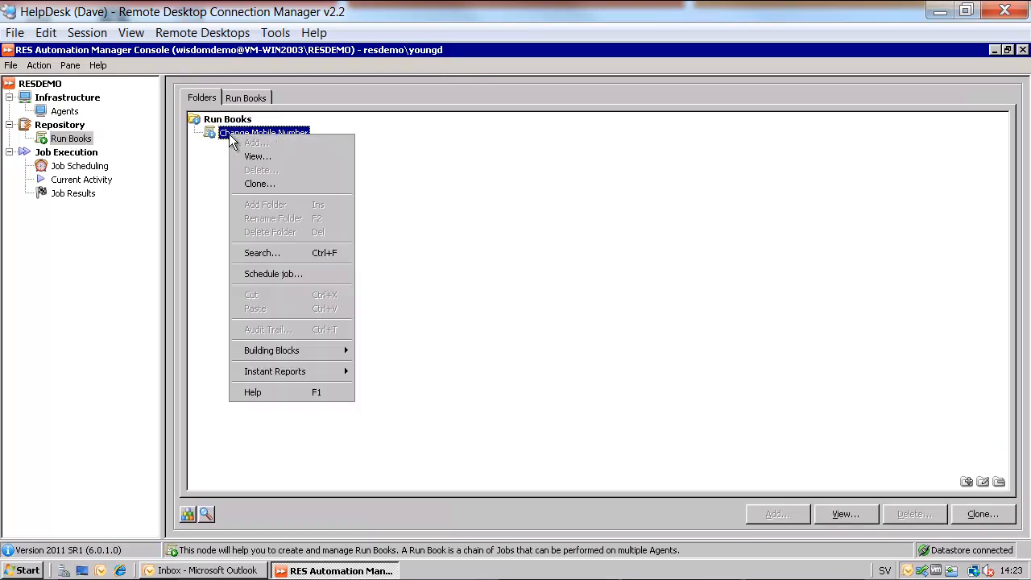
left_click(272, 273)
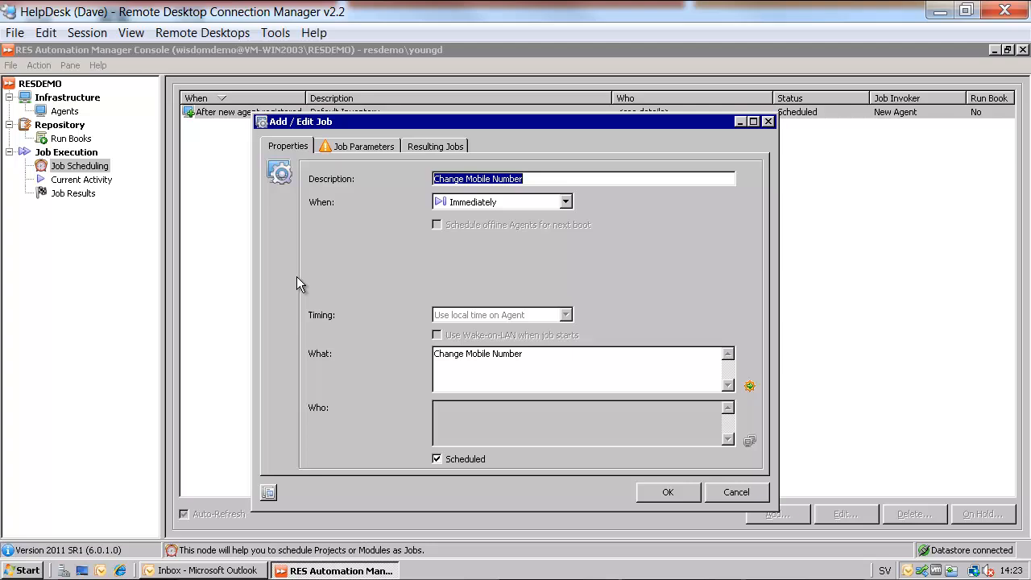
mouse_move(370, 287)
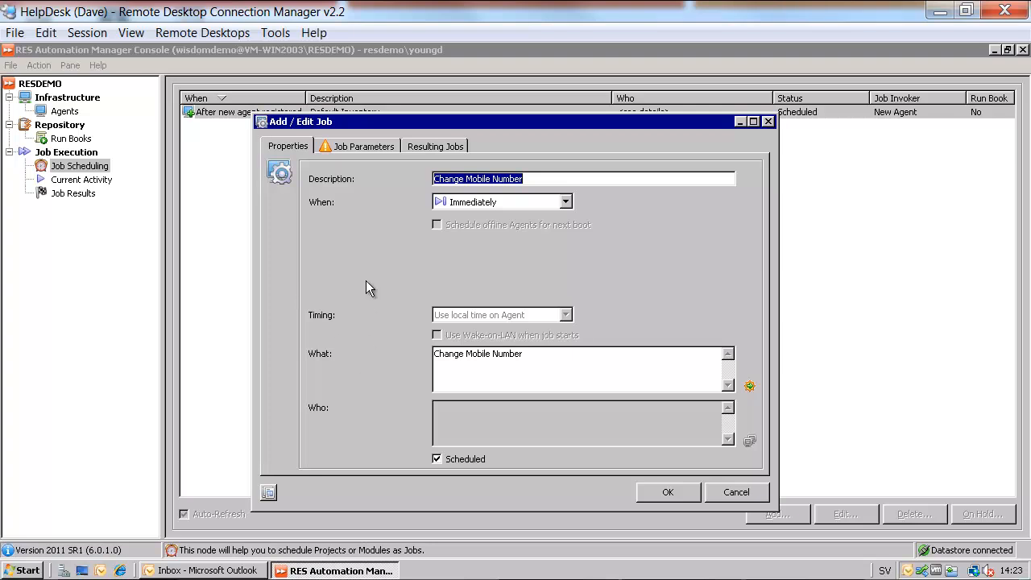
left_click(349, 145)
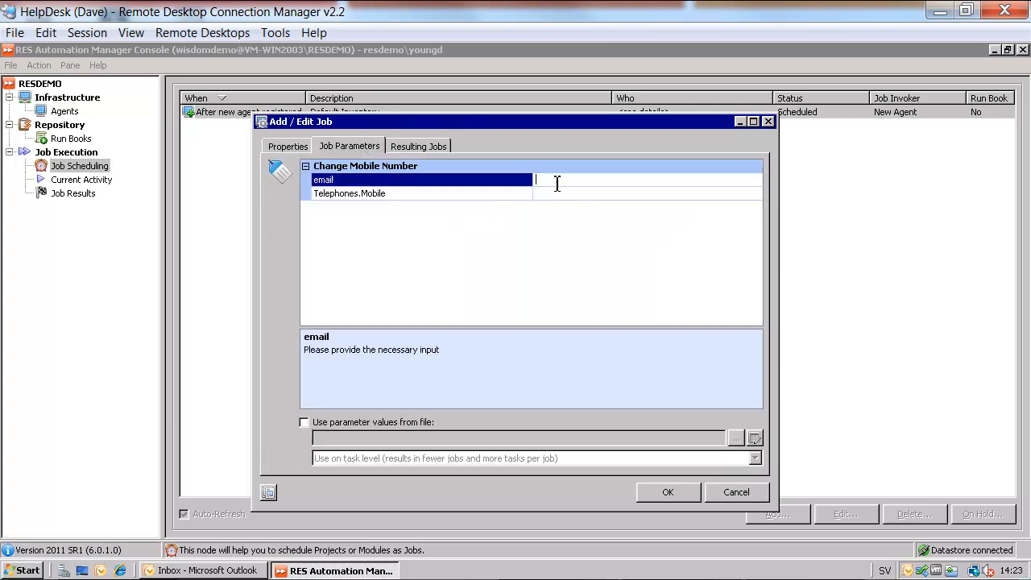
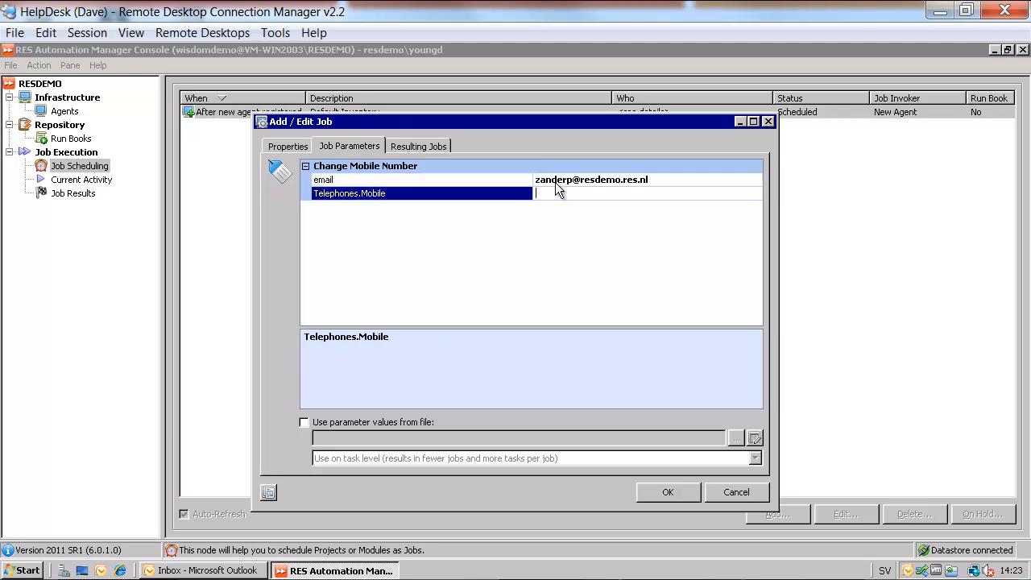
type("0046")
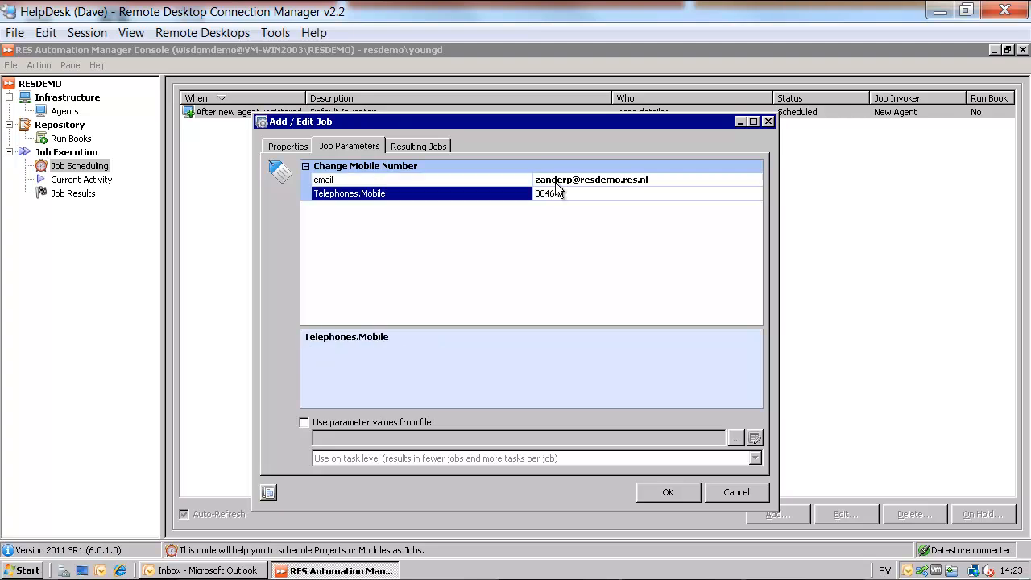
type("777777777")
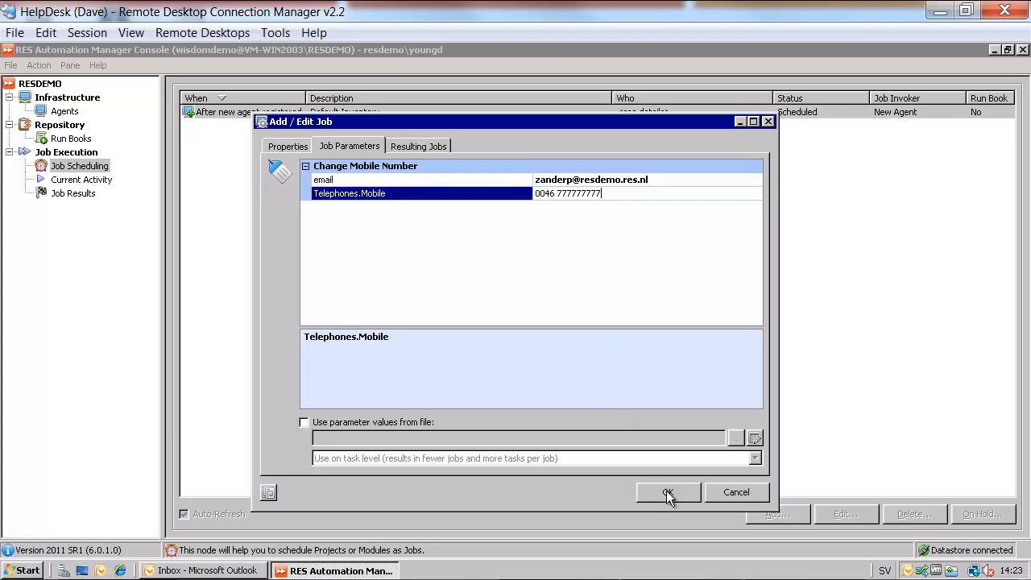
left_click(668, 492)
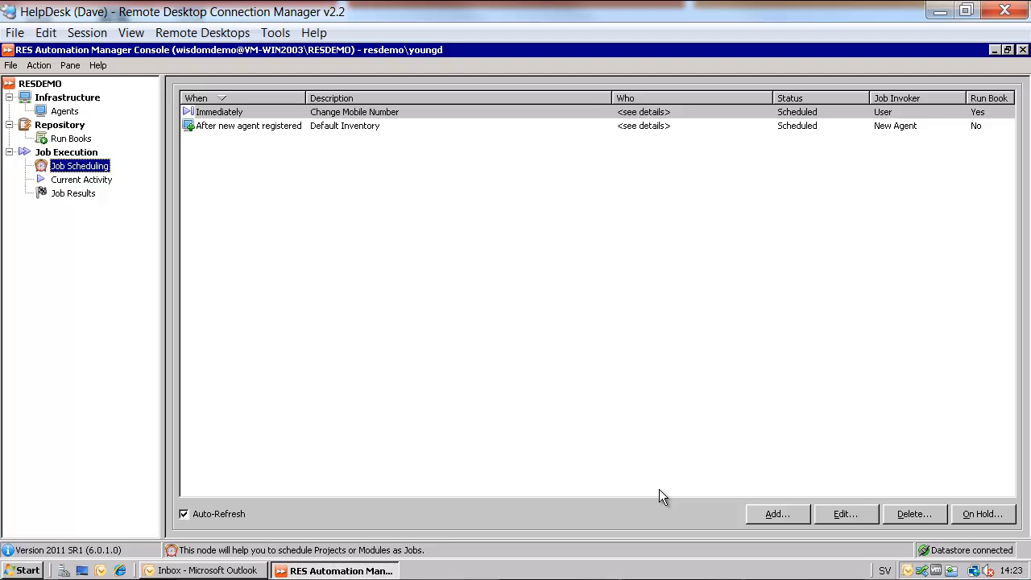
- Check Job Results to confirm the Change Mobile Number job completed
left_click(915, 514)
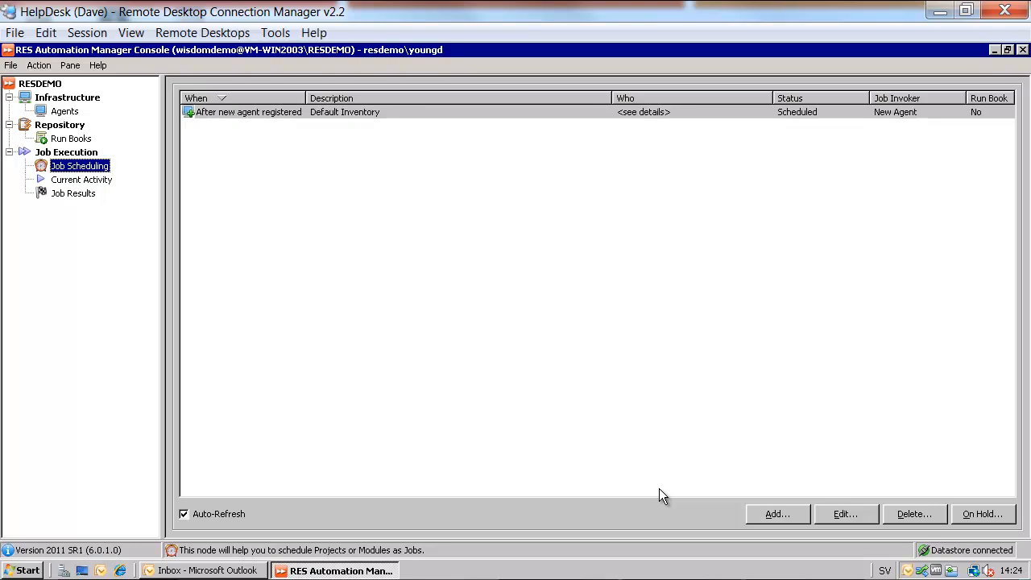
left_click(73, 192)
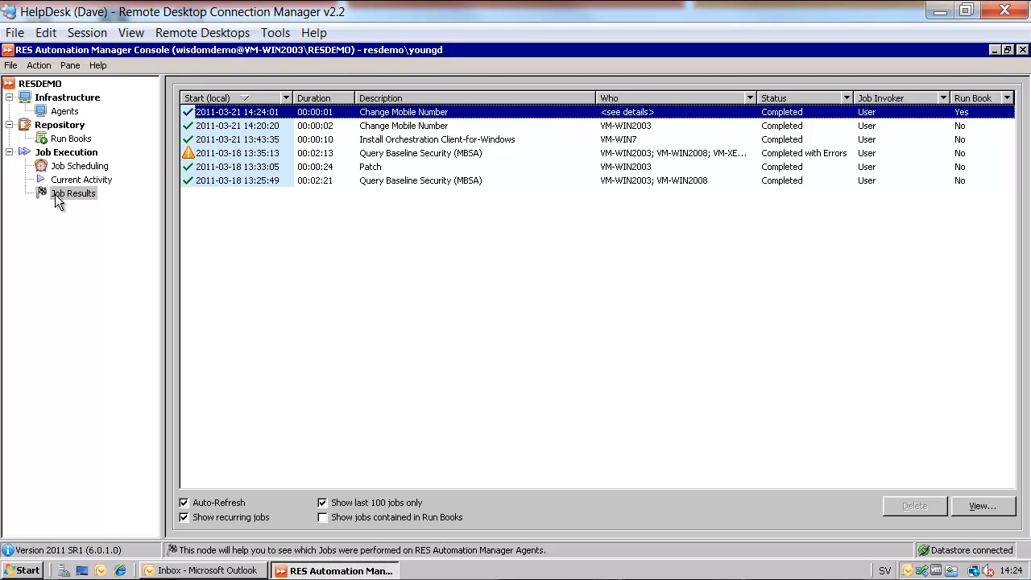
left_click(203, 32)
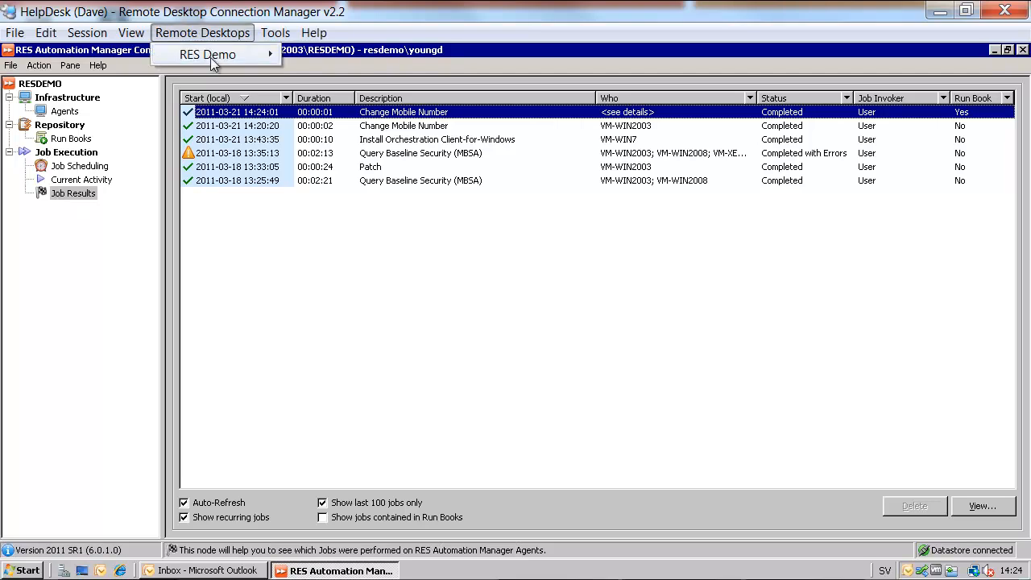
- Switch to the User (XP) Sales desktop session and browse its Start menu programs
left_click(208, 54)
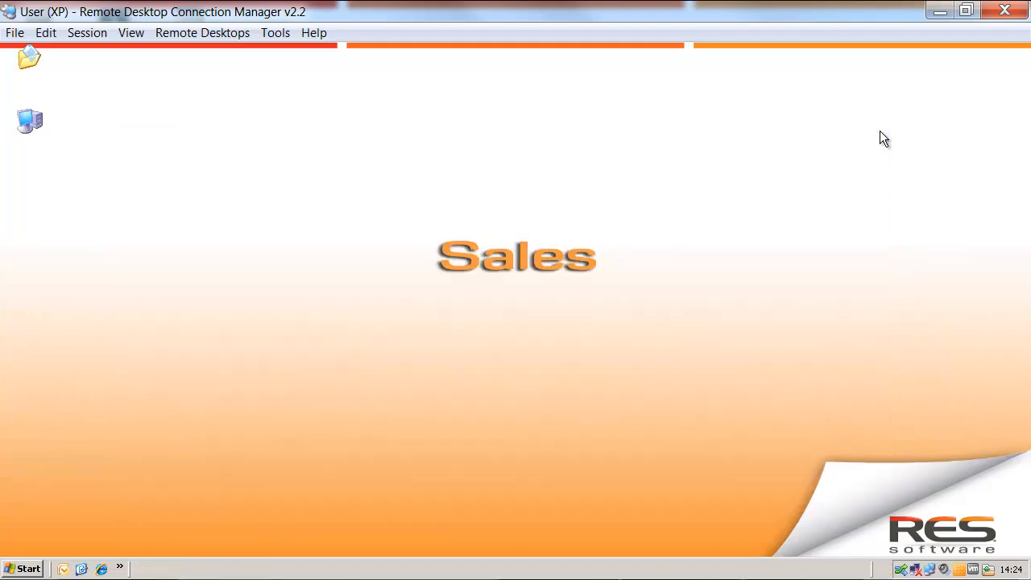
left_click(24, 569)
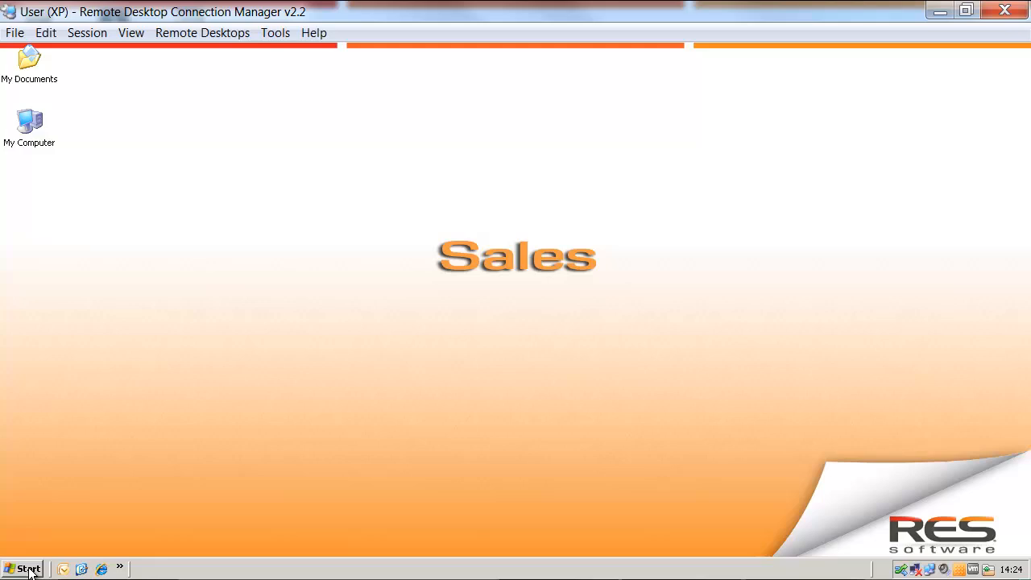
left_click(27, 569)
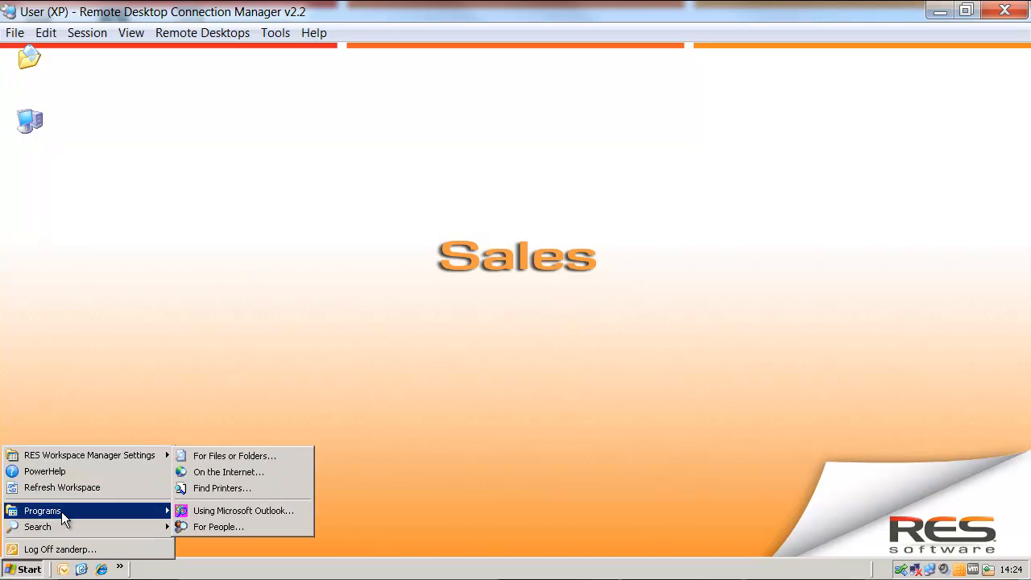